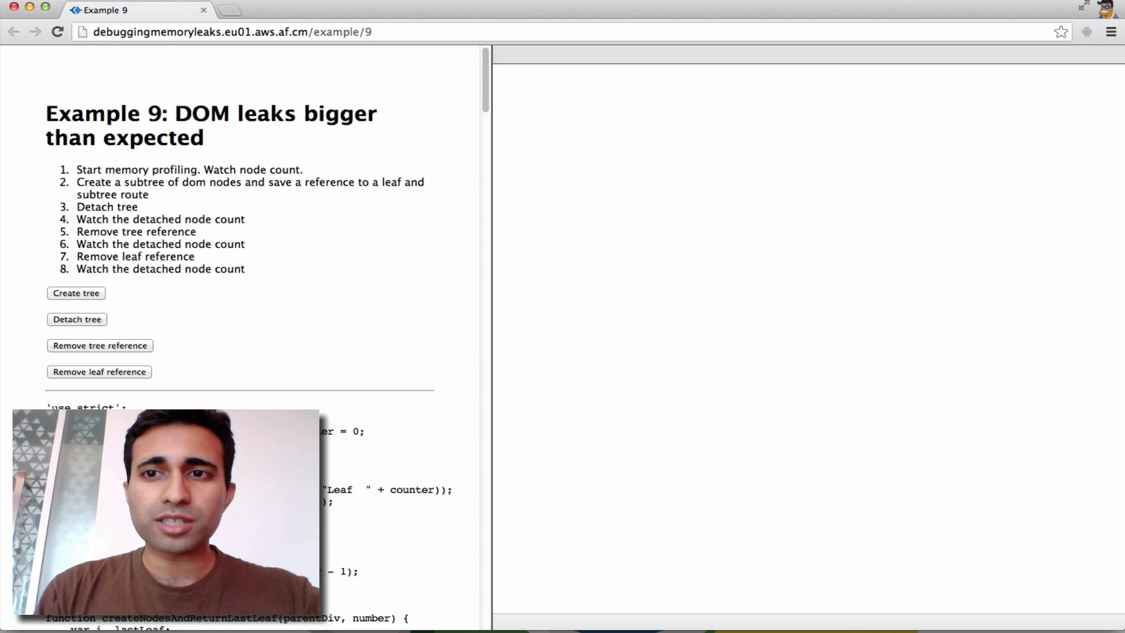
# Start a JavaScript CPU profile recording and run the page's Create tree code during it.
pyautogui.click(853, 59)
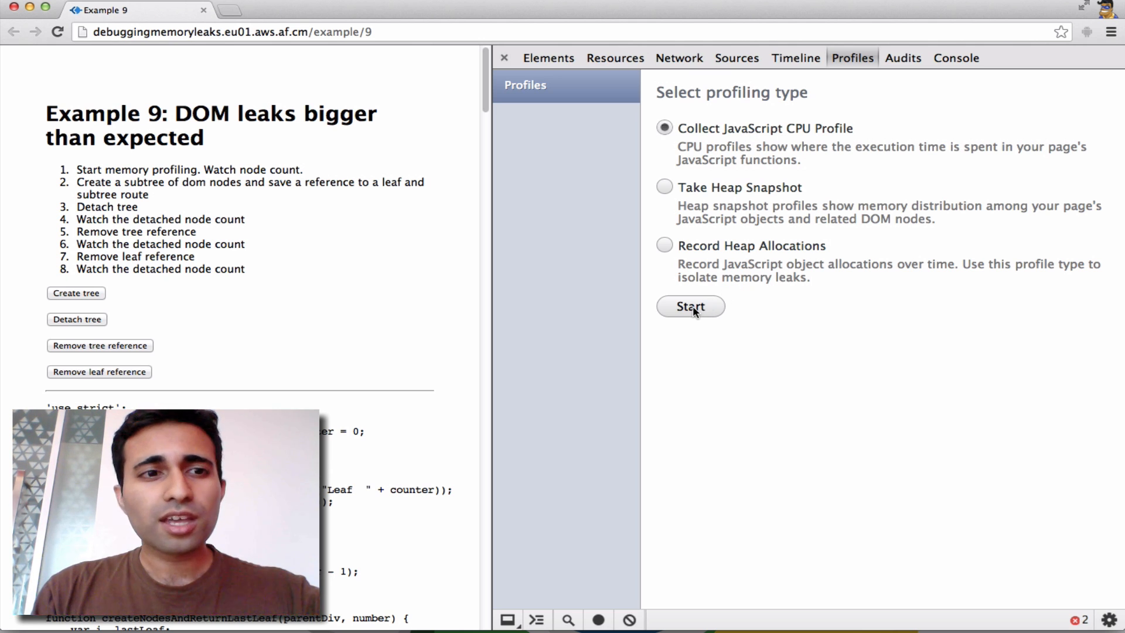
pyautogui.click(689, 307)
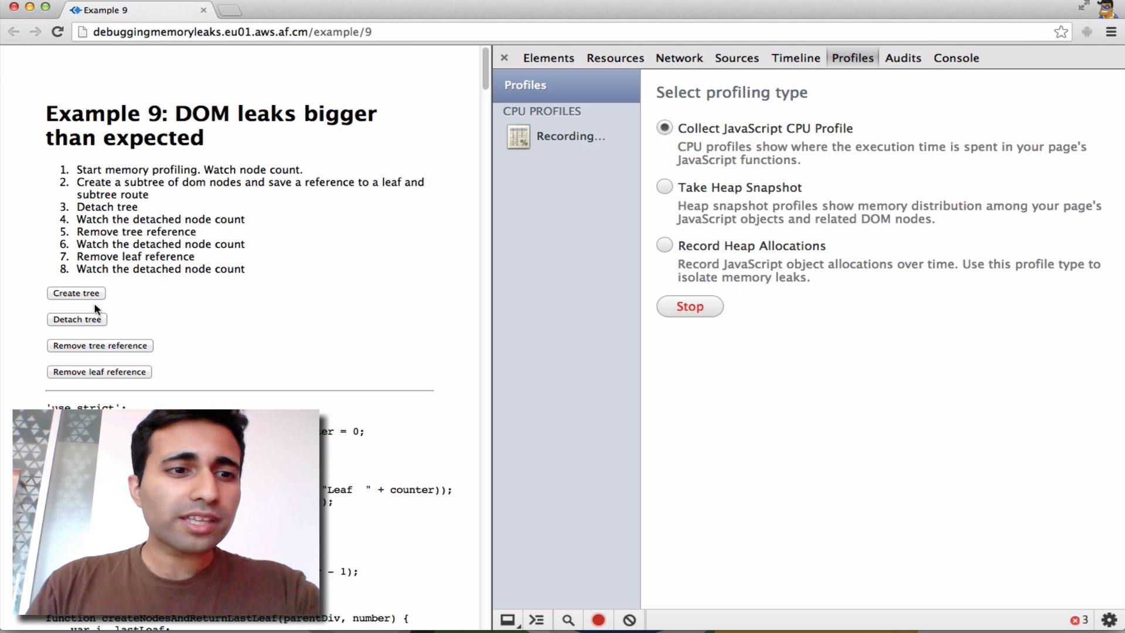
pyautogui.click(75, 293)
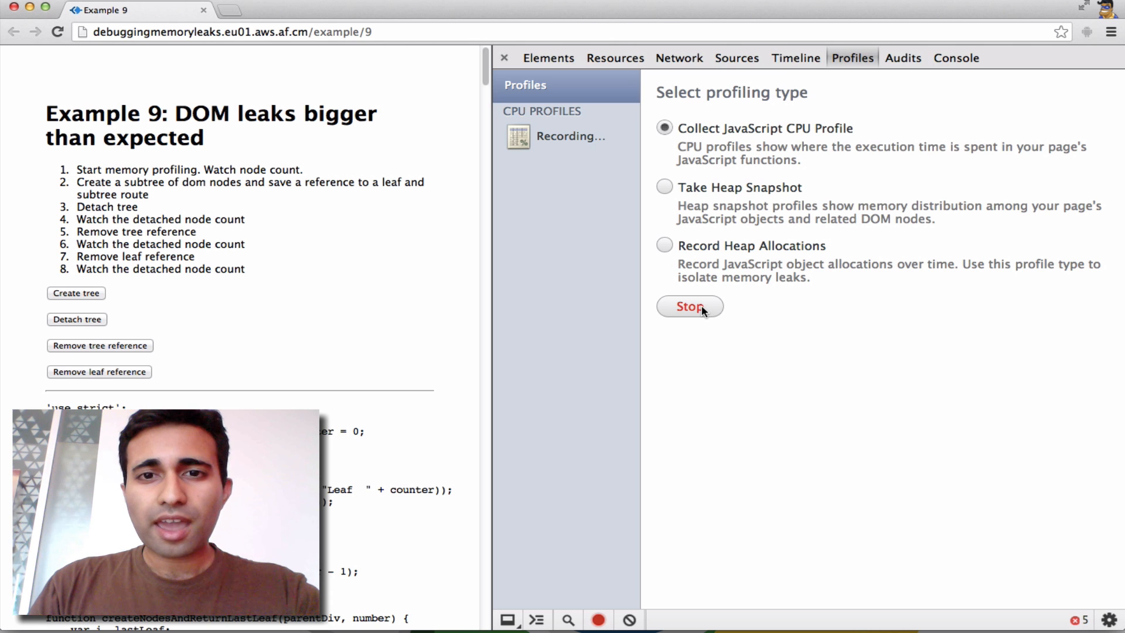
# Stop recording to produce Profile 1 and display it as a Flame Chart.
pyautogui.click(689, 307)
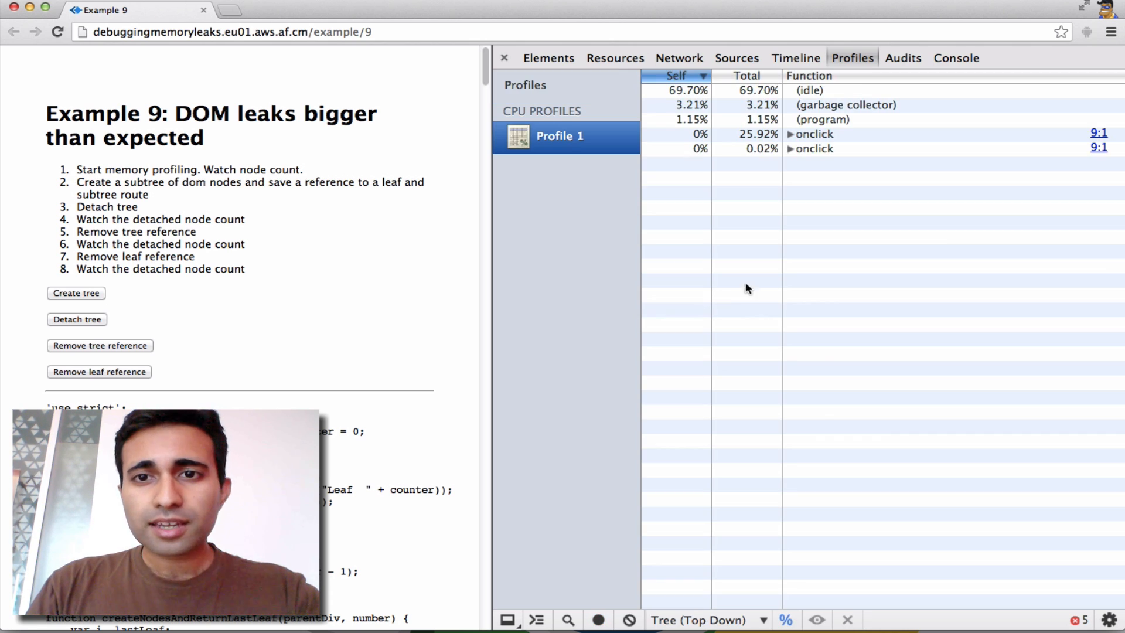
pyautogui.moveTo(819, 415)
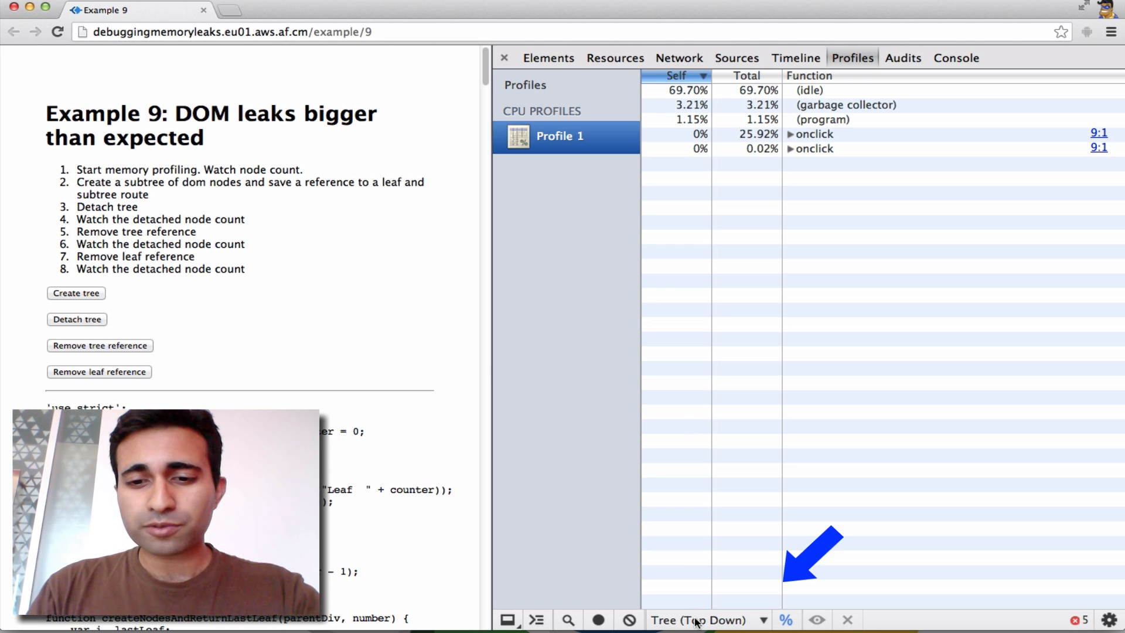
pyautogui.click(707, 619)
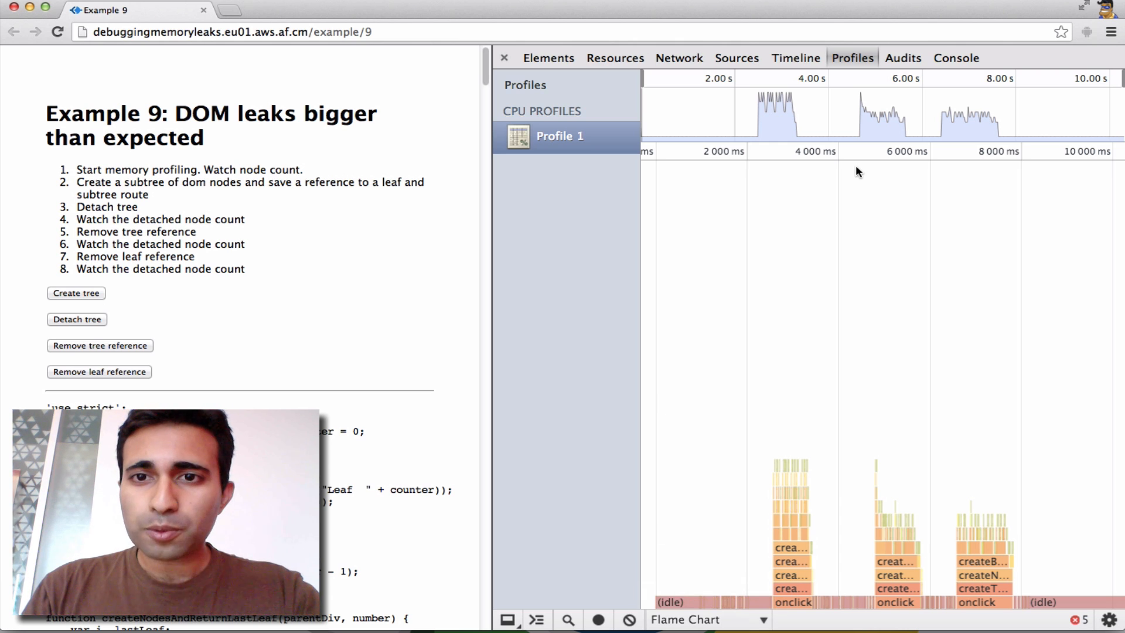
pyautogui.moveTo(786, 77)
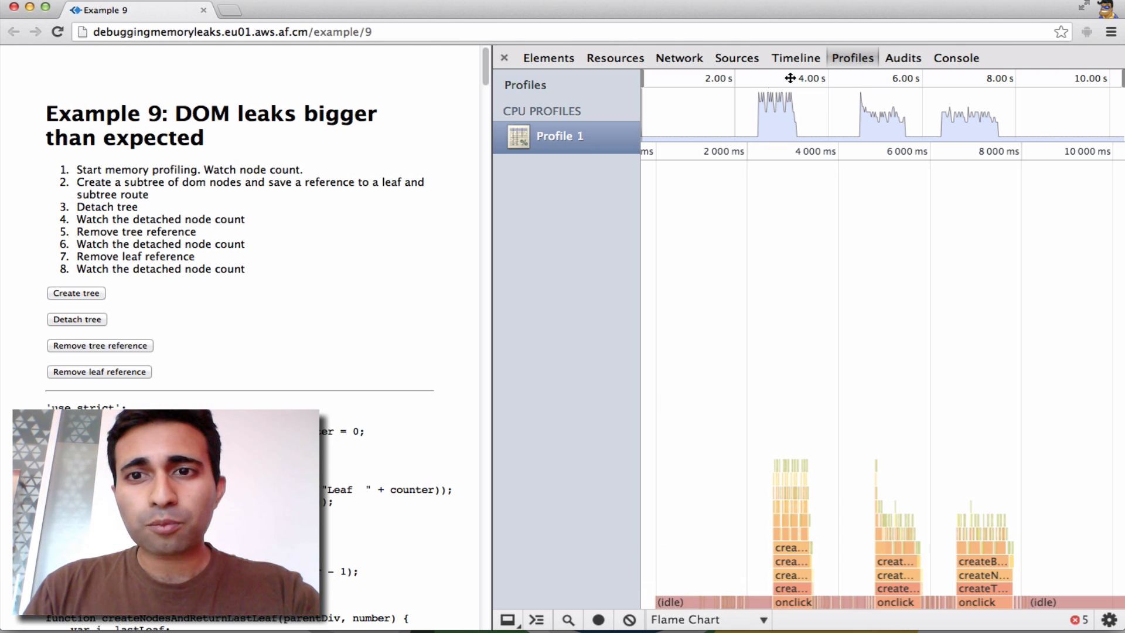
pyautogui.moveTo(785, 188)
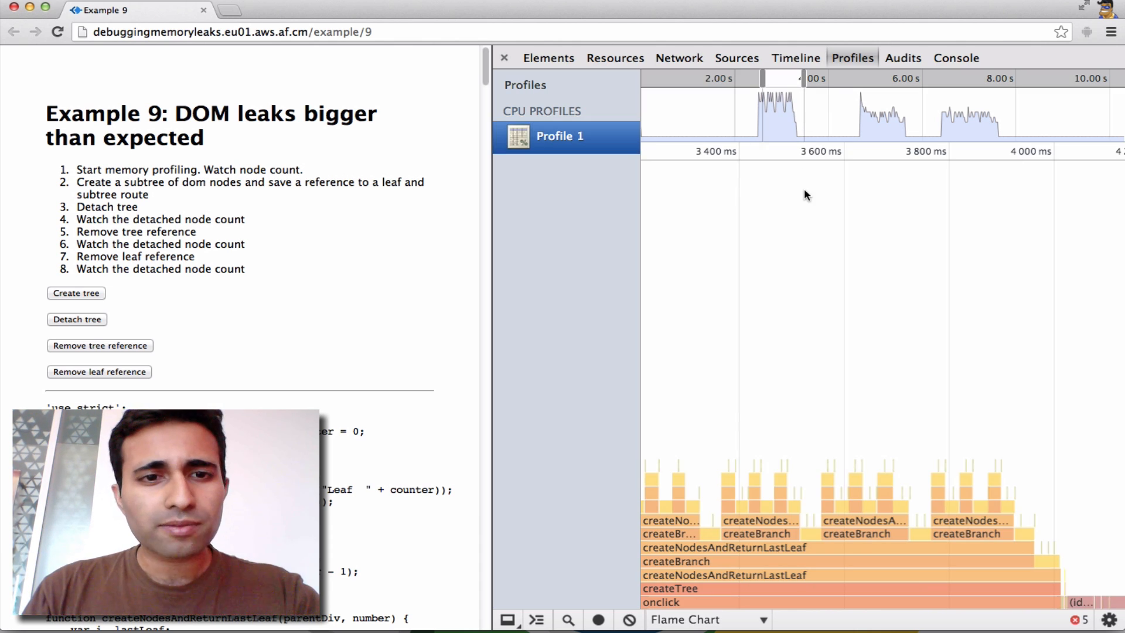
pyautogui.moveTo(768, 251)
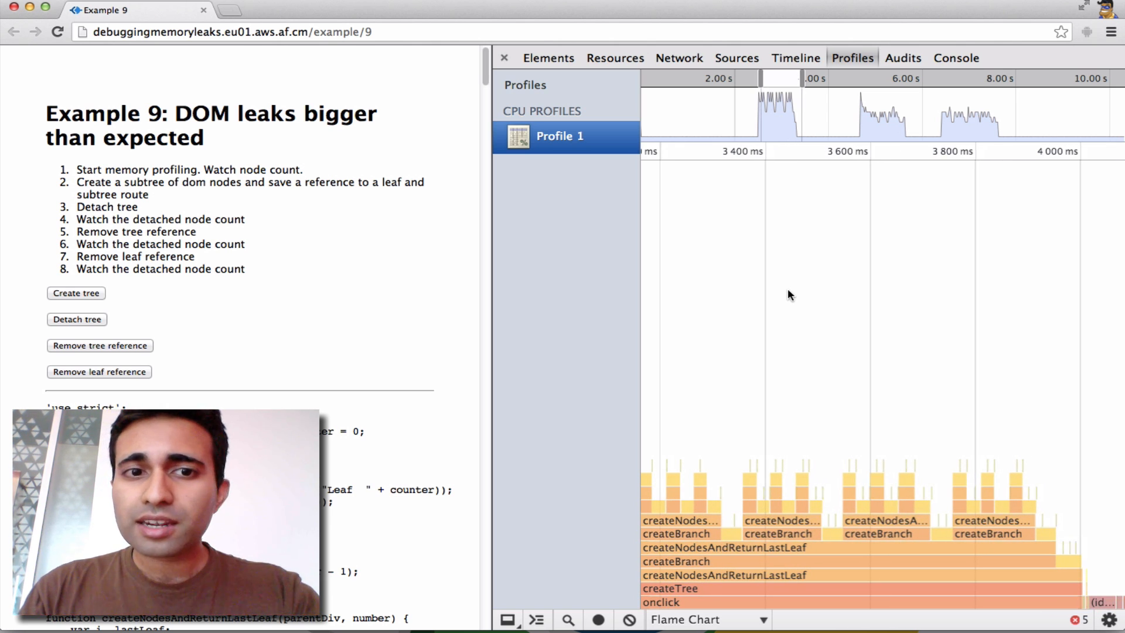
pyautogui.moveTo(754, 311)
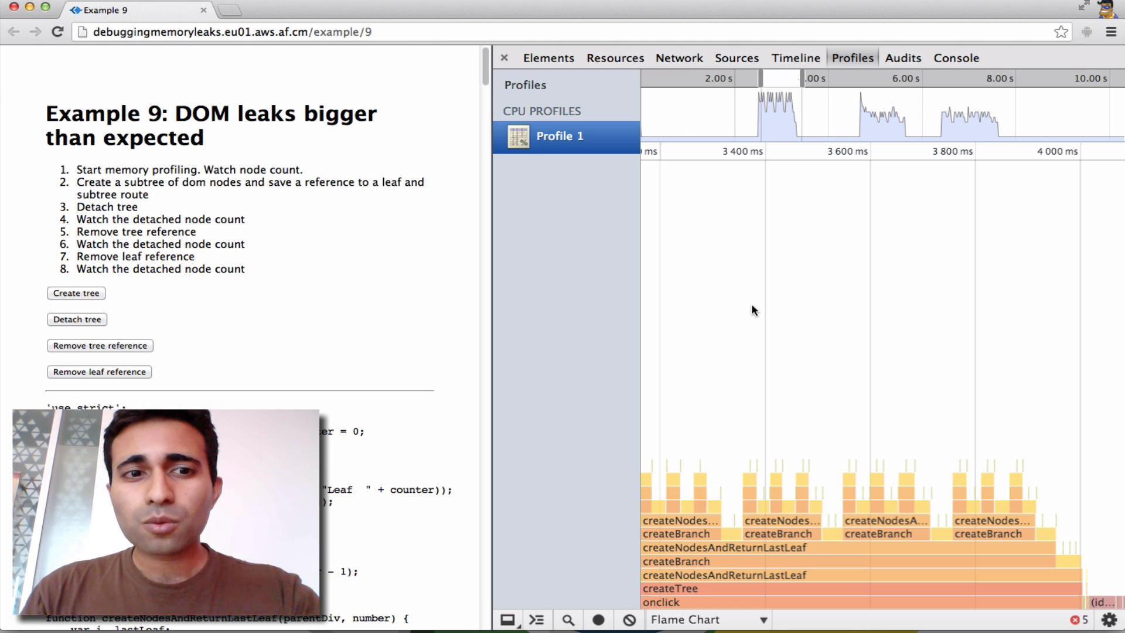
pyautogui.moveTo(834, 535)
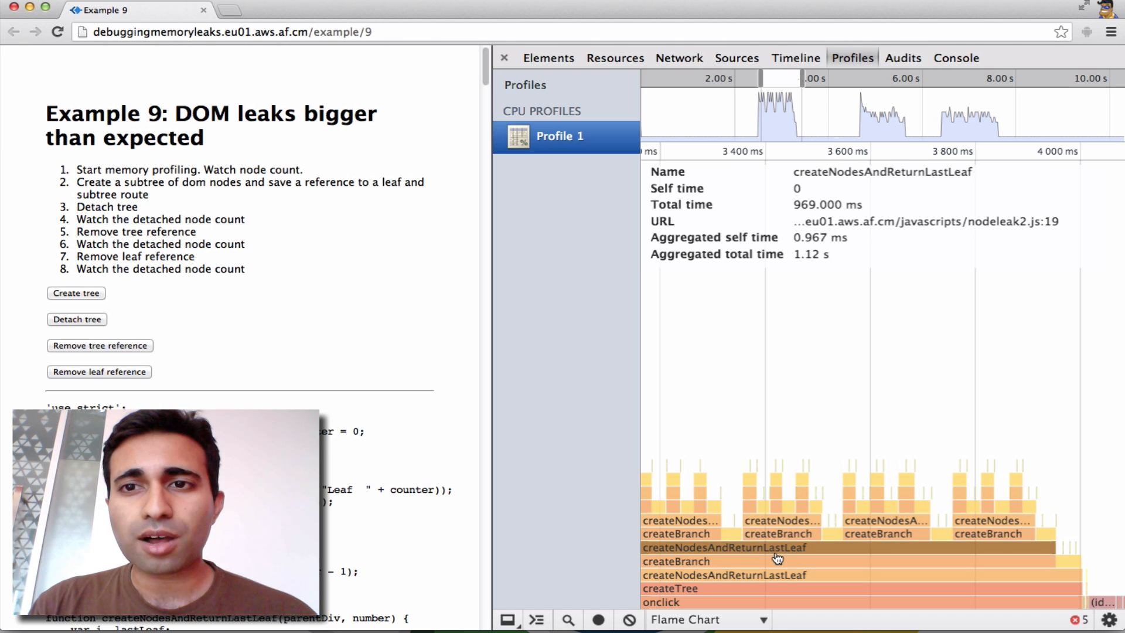
# Jump from the createNodesAndReturnLastLeaf flame-chart bar to its definition in nodeleak2.js.
pyautogui.click(736, 57)
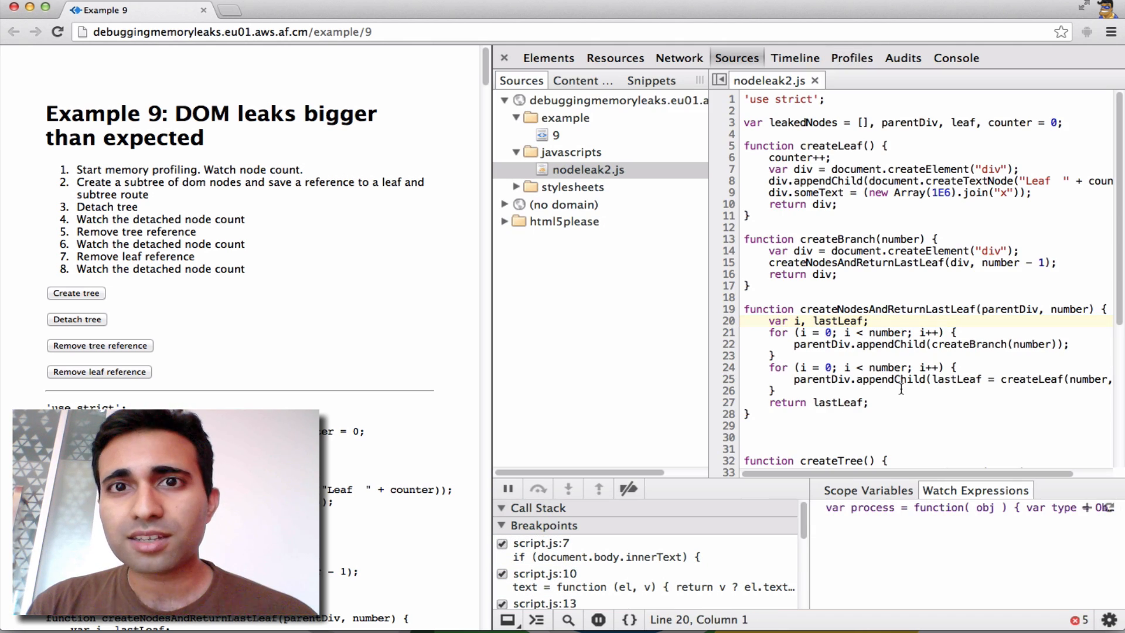